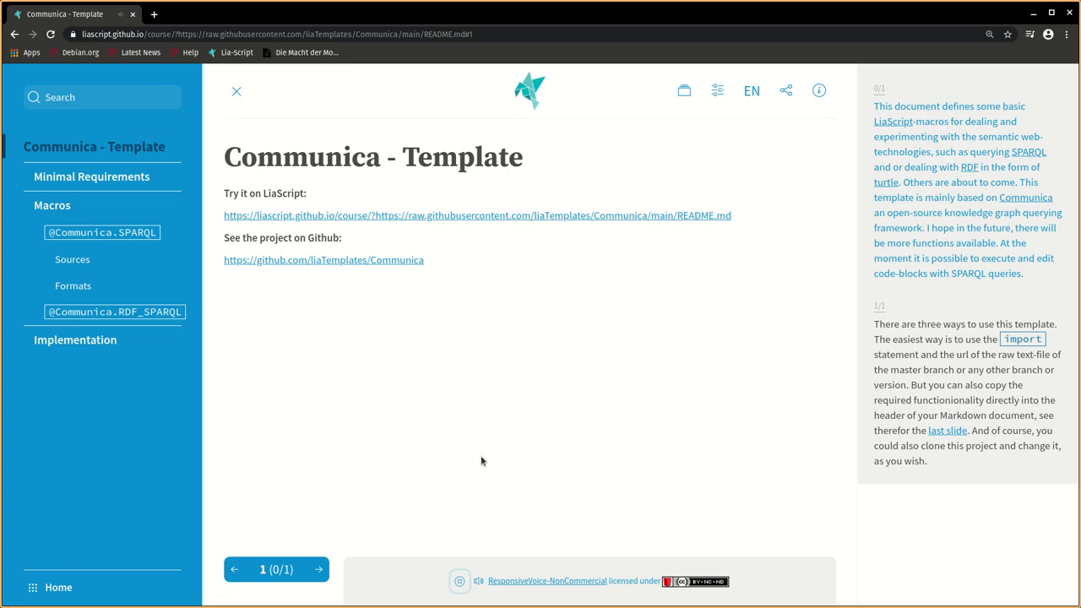
Reveal the three numbered ways to use the Communica template on the title slide
{"action": "left_click", "coordinate": [317, 567]}
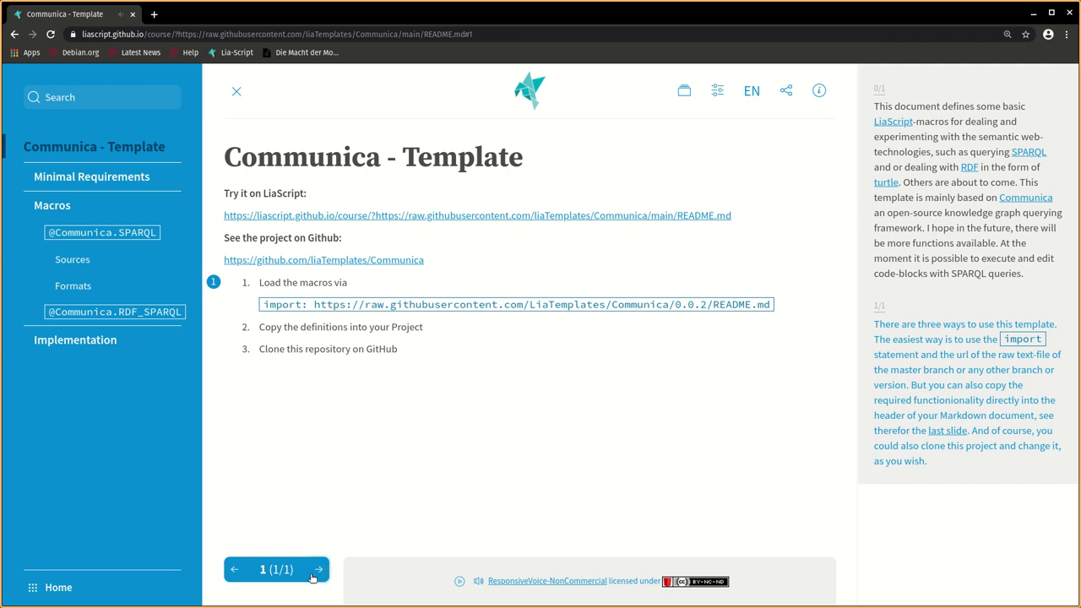
Show Minimal Requirements with its example SPARQL query, then advance to the Macros slide
{"action": "left_click", "coordinate": [317, 568]}
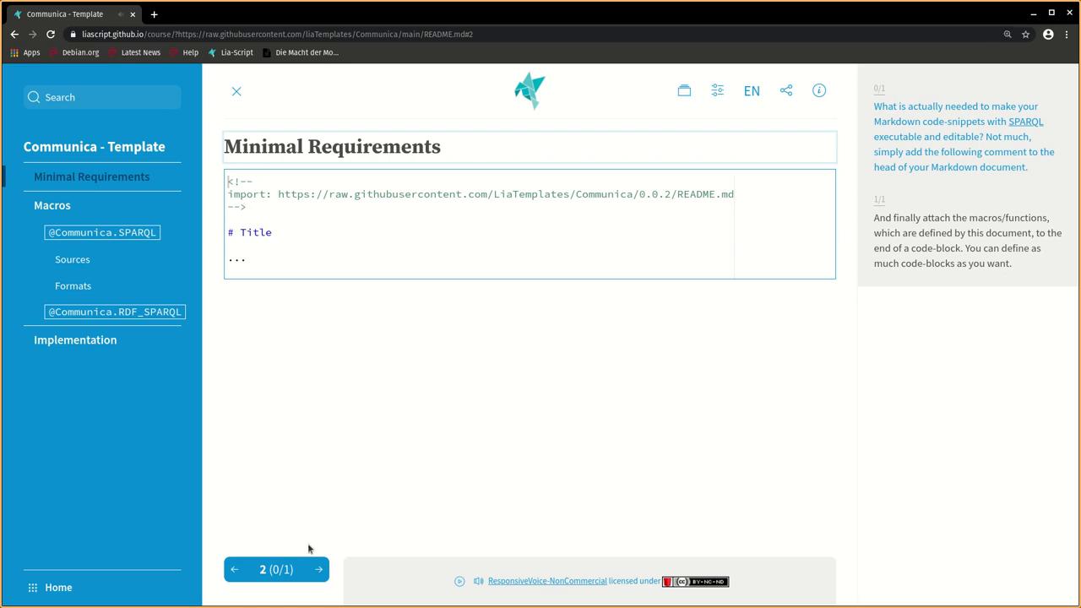
{"action": "left_click", "coordinate": [317, 569]}
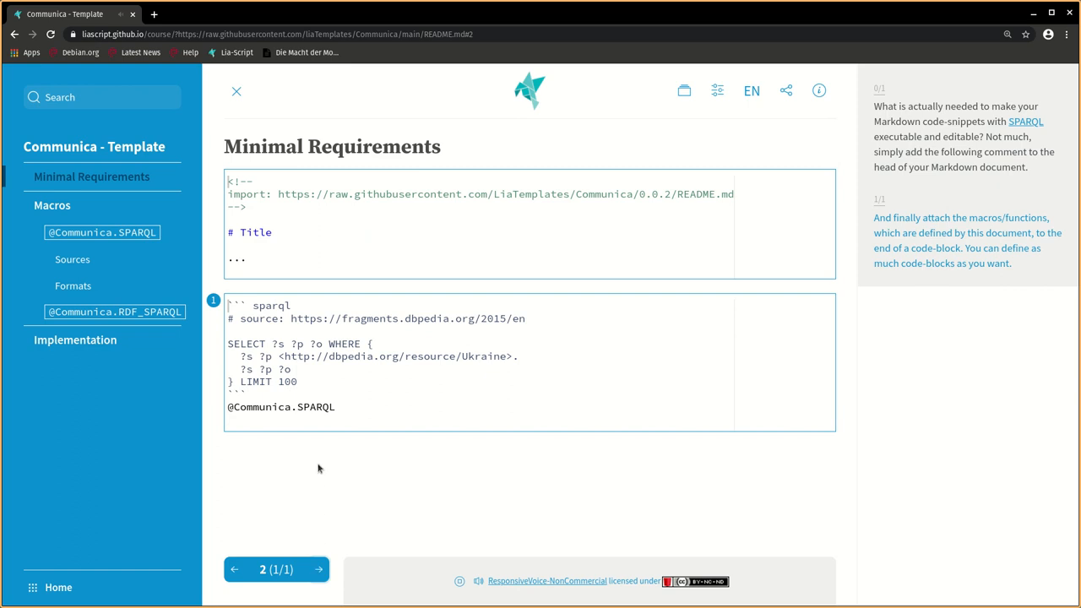
{"action": "double_click", "coordinate": [281, 406]}
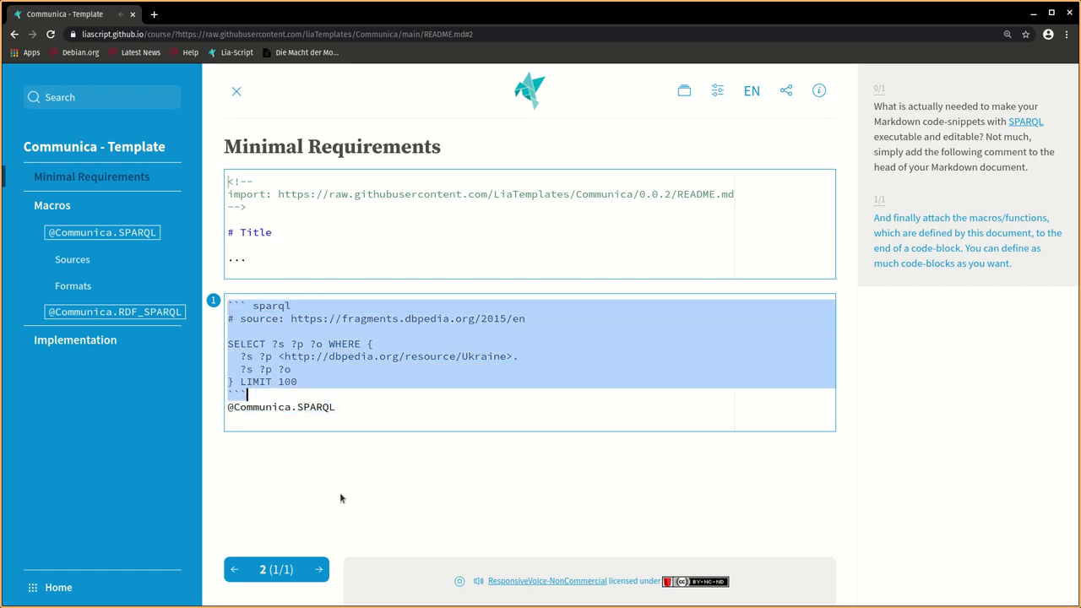
{"action": "left_click", "coordinate": [317, 570]}
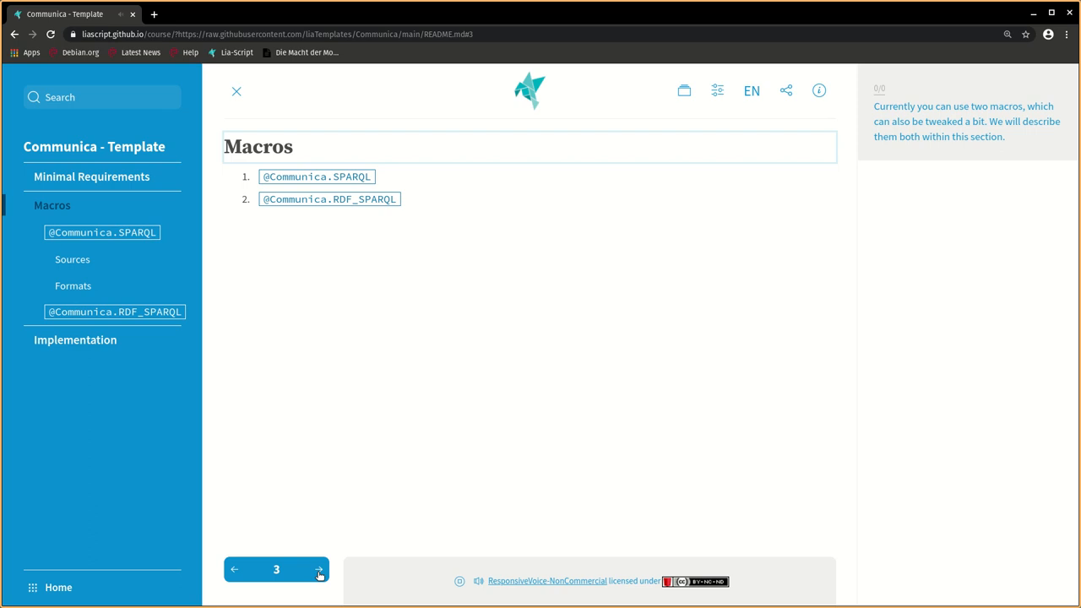
{"action": "left_click", "coordinate": [319, 569]}
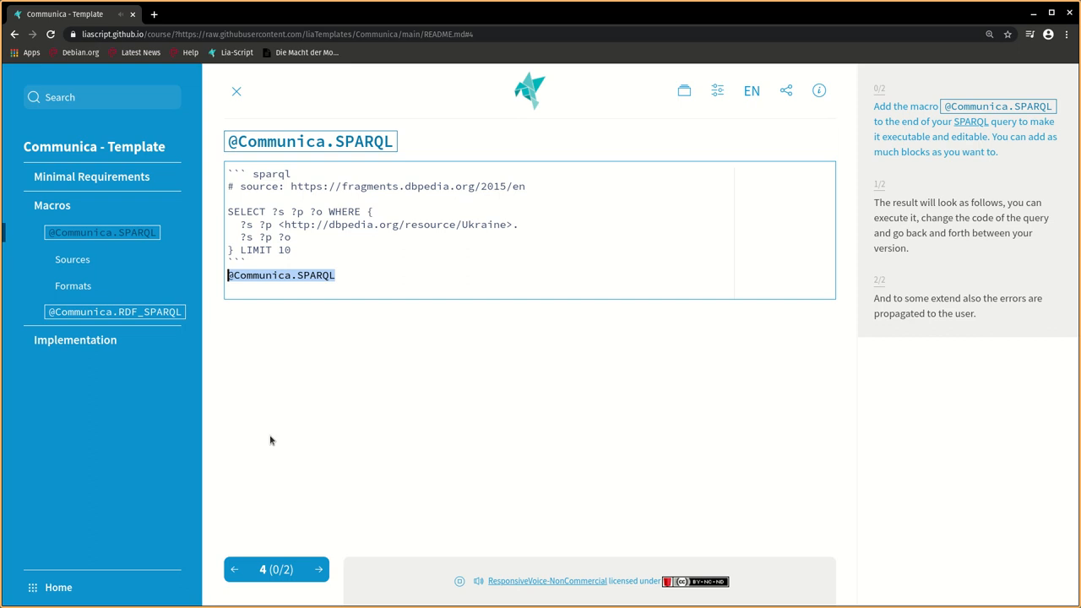
{"action": "mouse_move", "coordinate": [318, 569]}
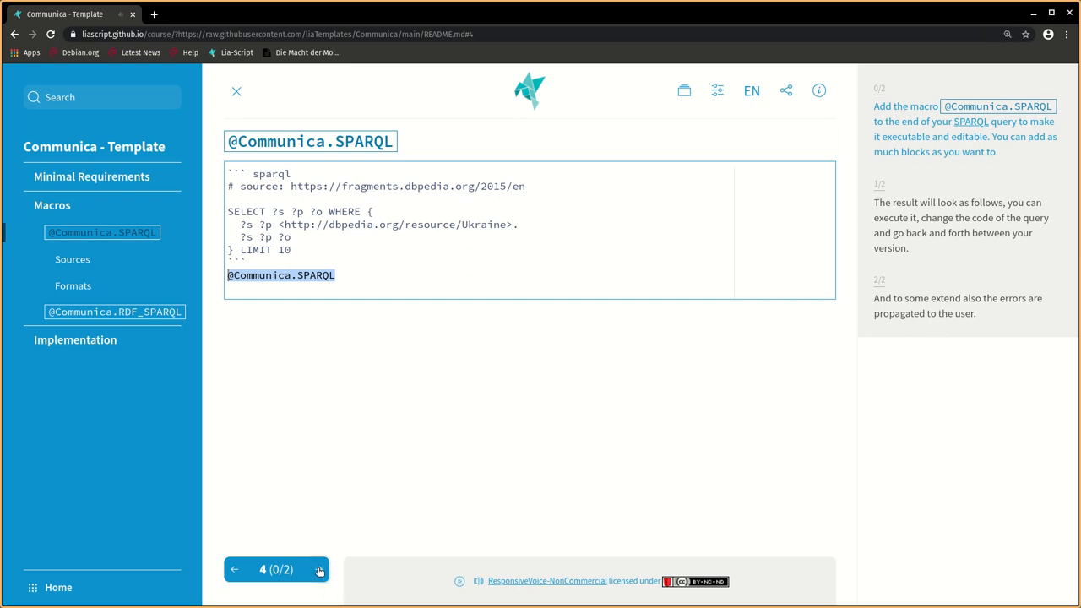
{"action": "left_click", "coordinate": [318, 567]}
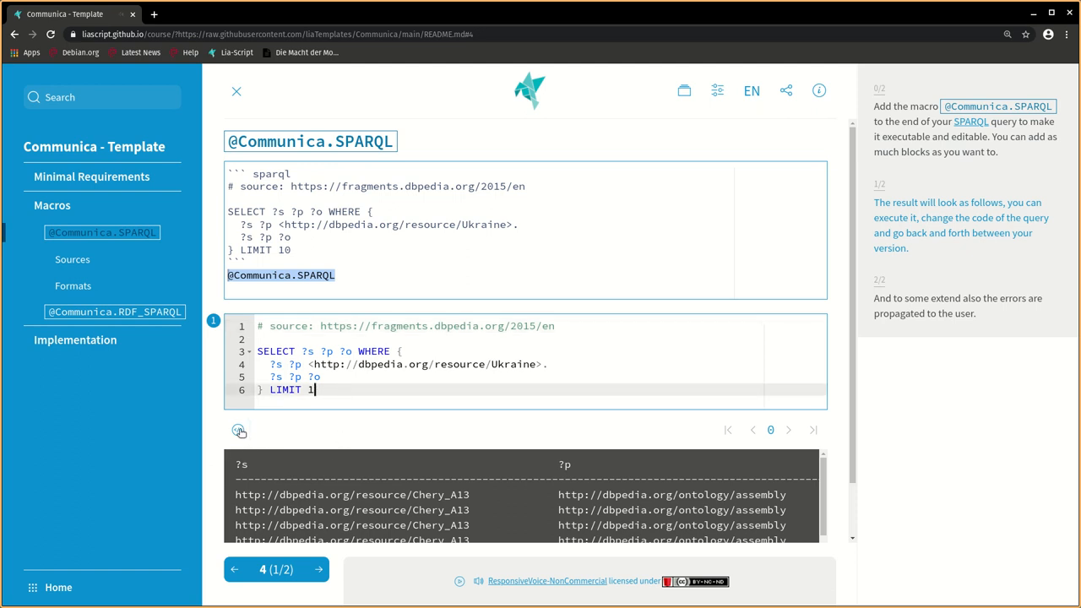
Run the Ukraine query with LIMIT 1 and compare it against the LIMIT 10 version
{"action": "left_click", "coordinate": [240, 431]}
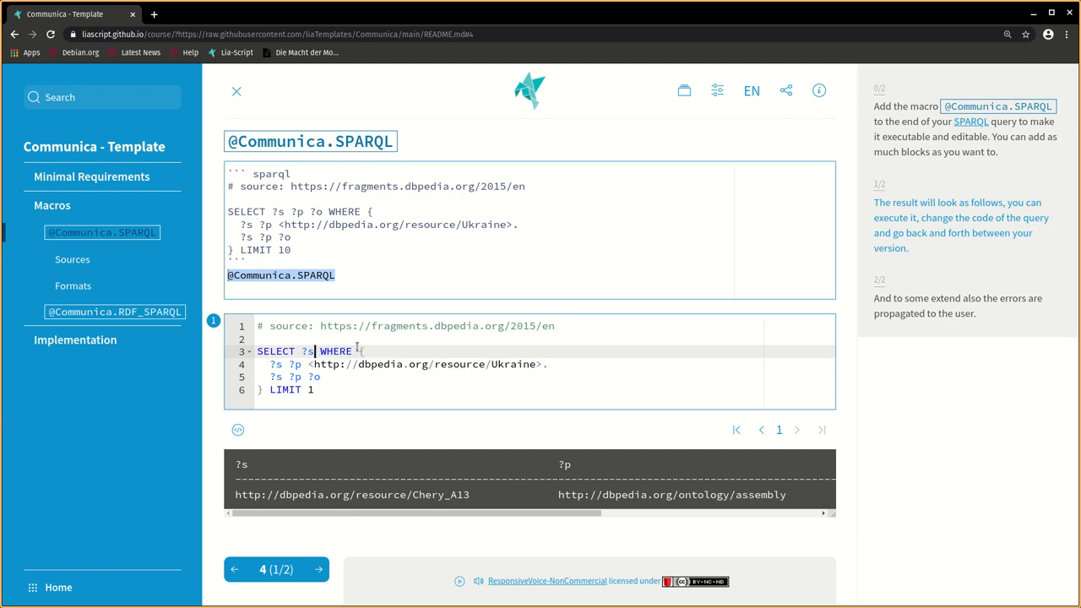
{"action": "left_click", "coordinate": [797, 430]}
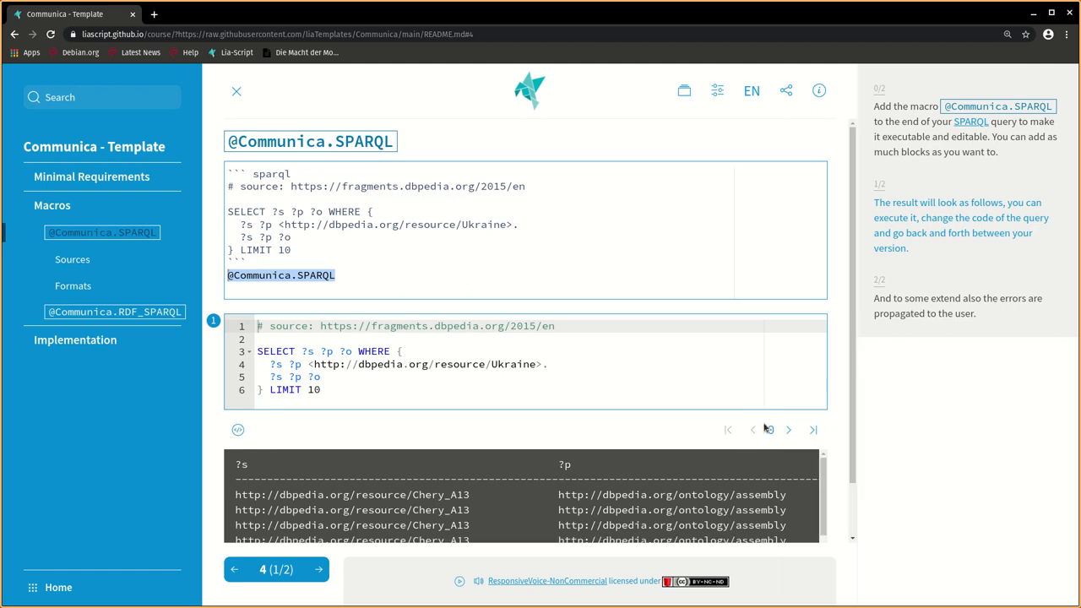
{"action": "left_click", "coordinate": [789, 429]}
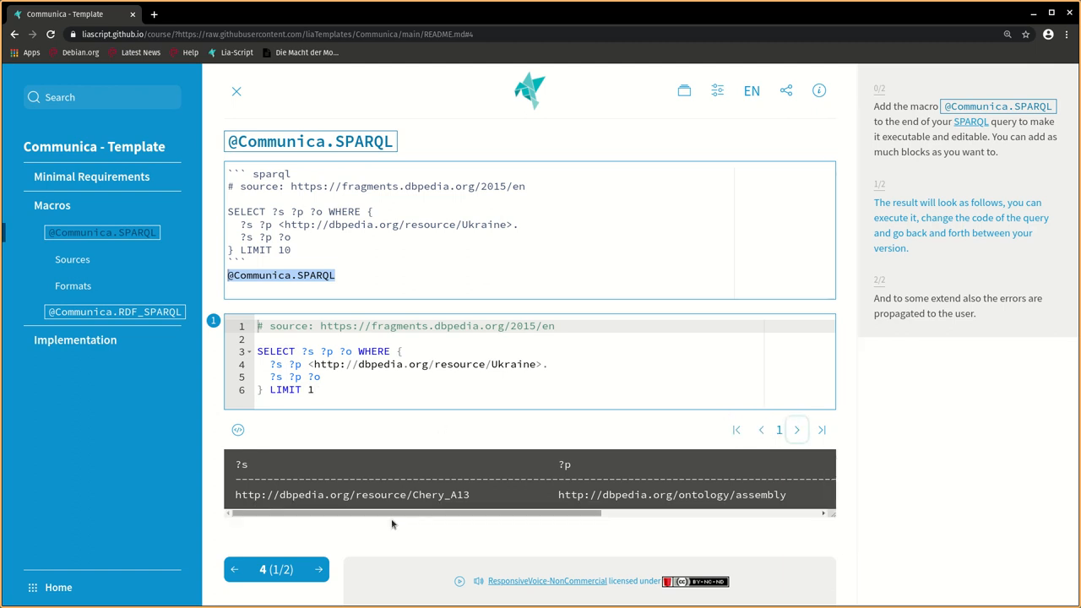
Run the second Ukraine query, fix its parse error with the missing dot, and advance to Sources
{"action": "left_click", "coordinate": [319, 568]}
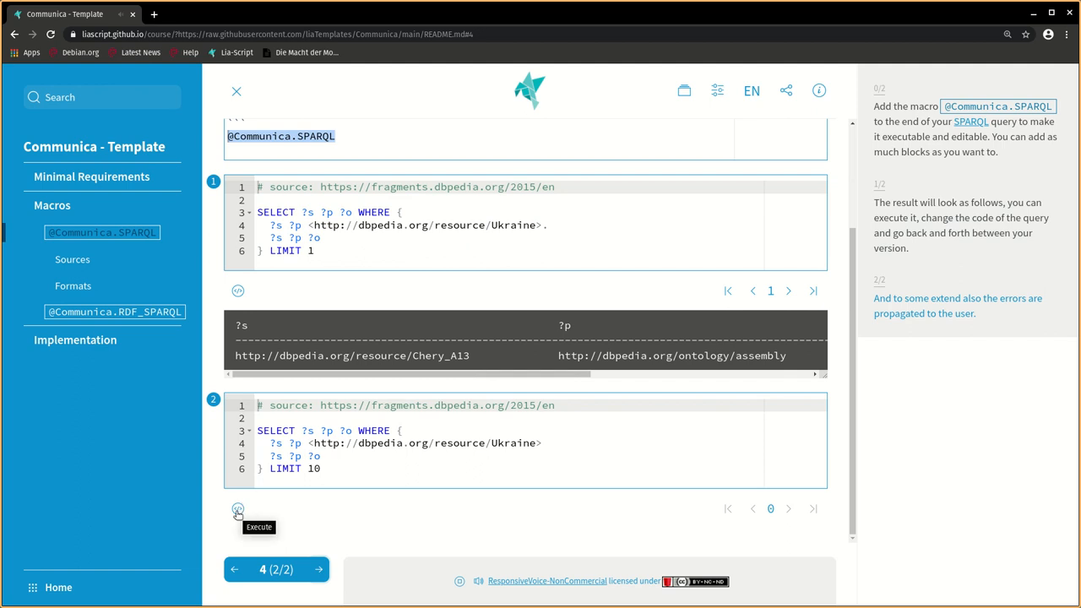
{"action": "left_click", "coordinate": [238, 508]}
{"action": "type", "text": "."}
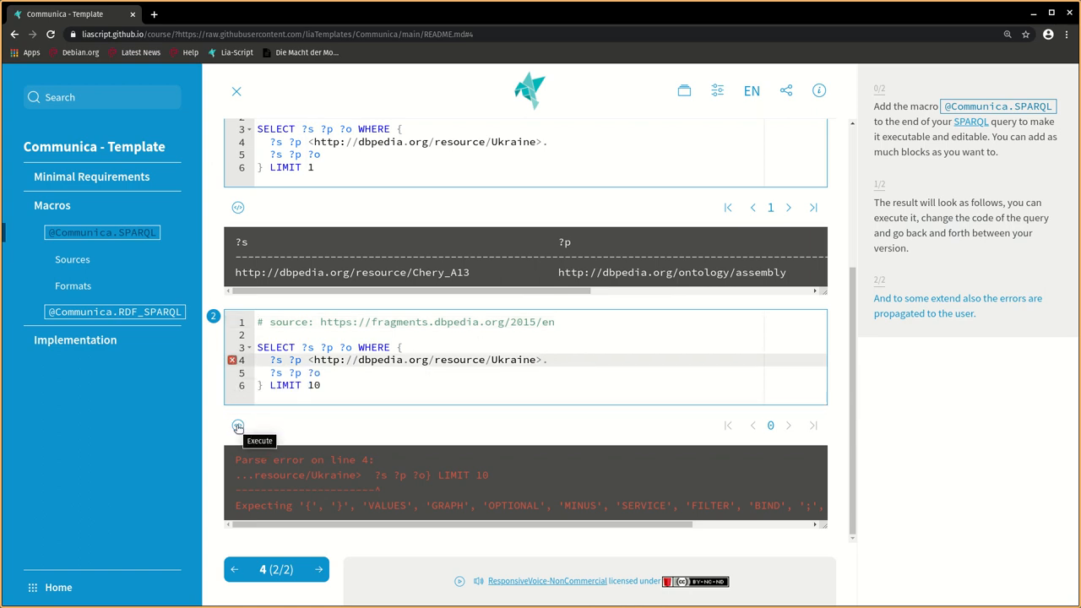
{"action": "left_click", "coordinate": [238, 425]}
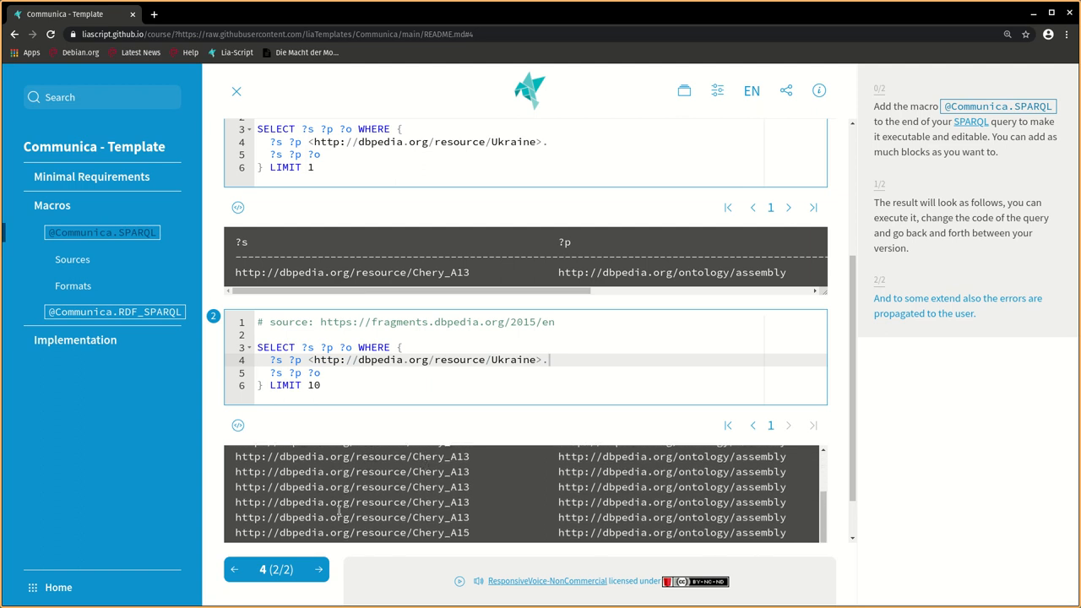
{"action": "left_click", "coordinate": [320, 568]}
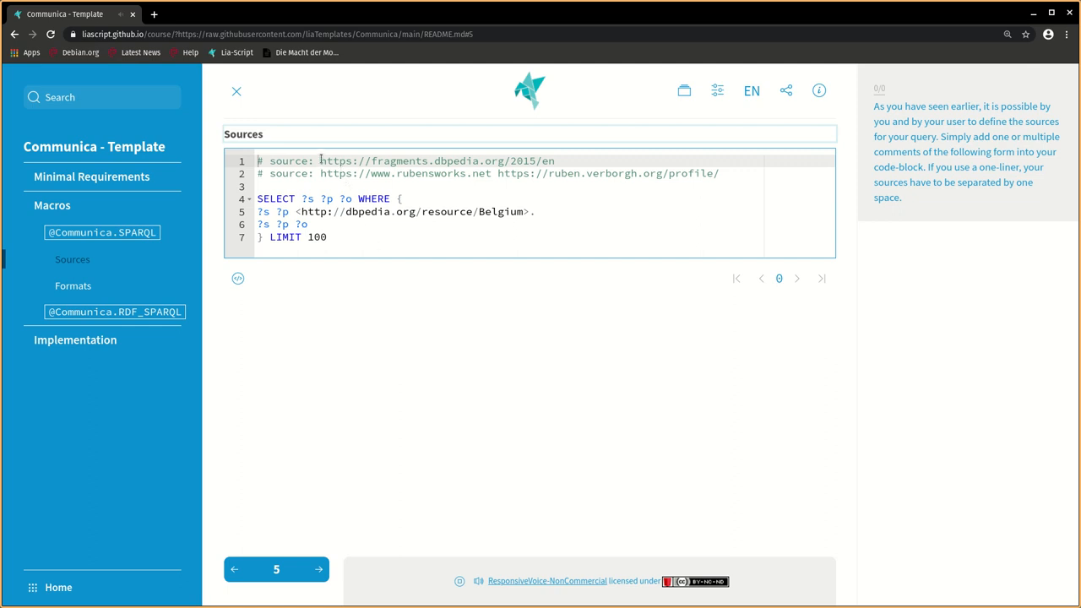
Highlight the second source's profile URL in the Belgium query, then advance to Formats
{"action": "left_click_drag", "start_coordinate": [321, 161], "coordinate": [554, 161]}
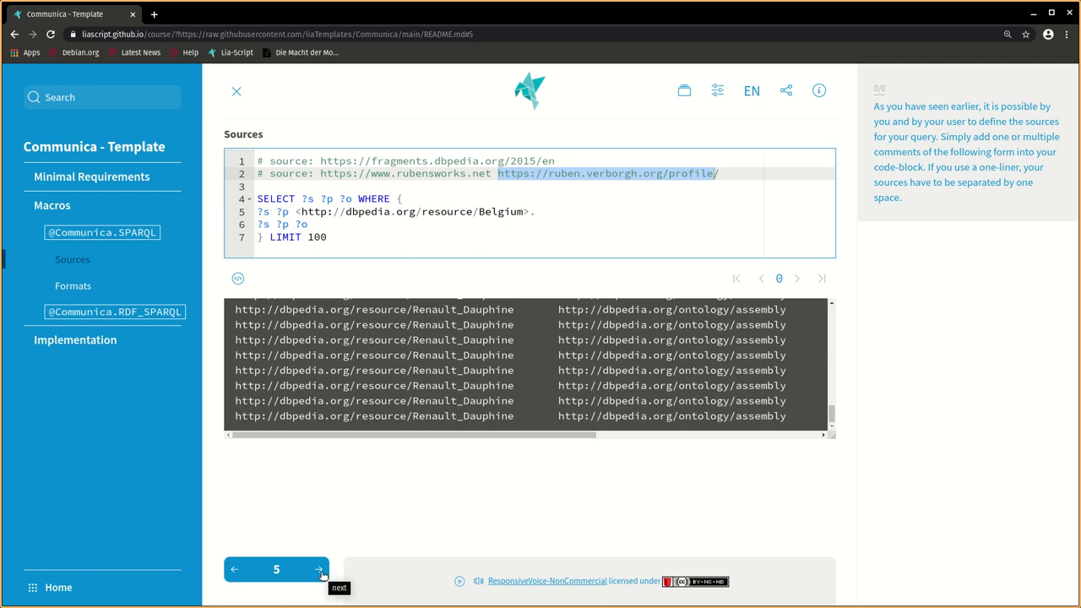
{"action": "left_click", "coordinate": [321, 569]}
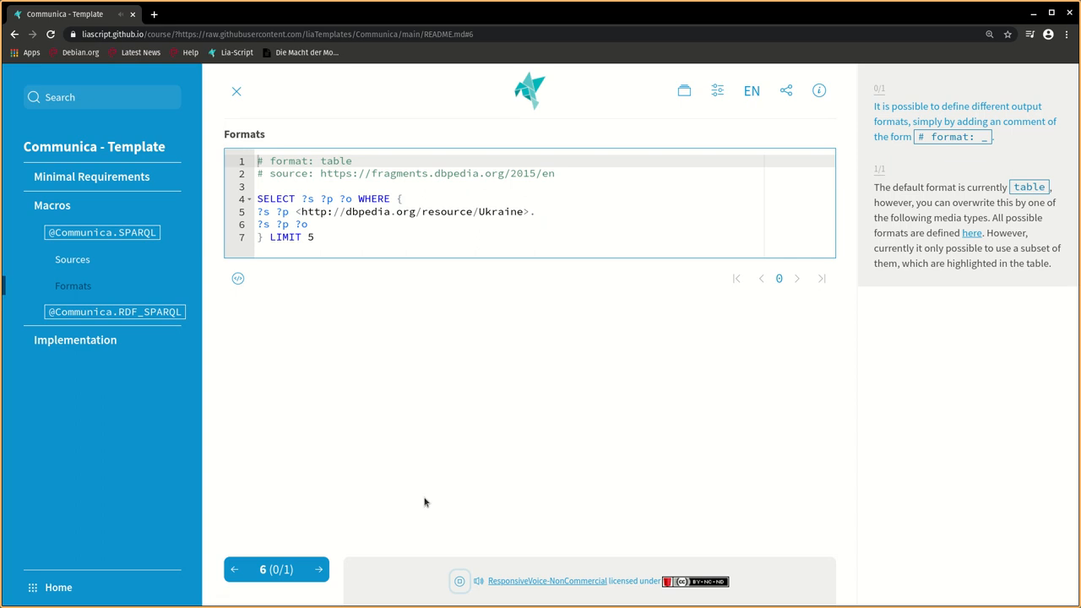
Run the Formats query in table format, then rerun it with the 'simple' format
{"action": "double_click", "coordinate": [274, 160]}
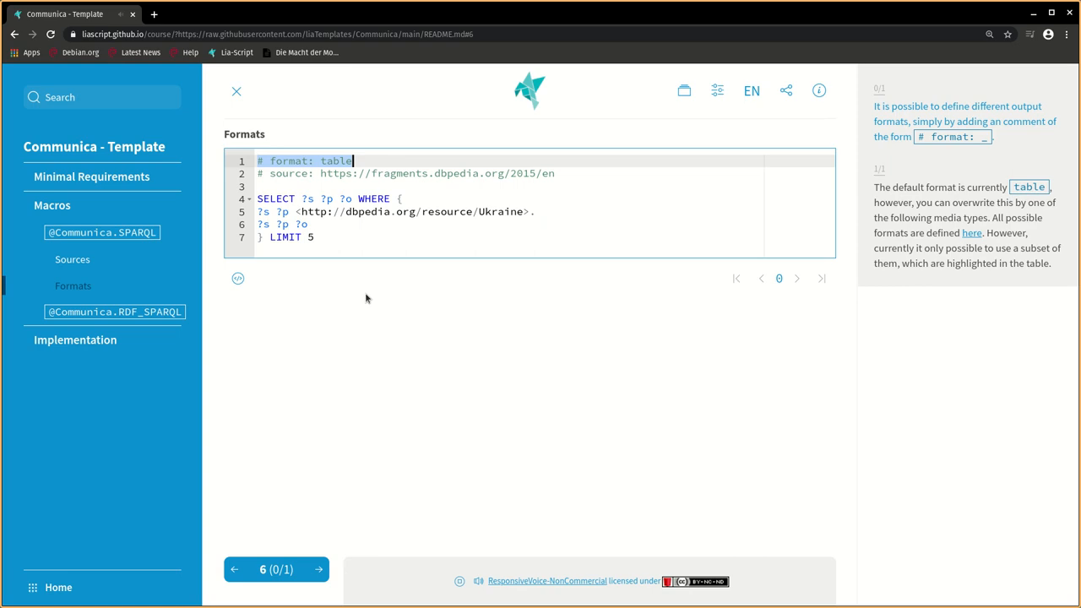
{"action": "left_click", "coordinate": [238, 277]}
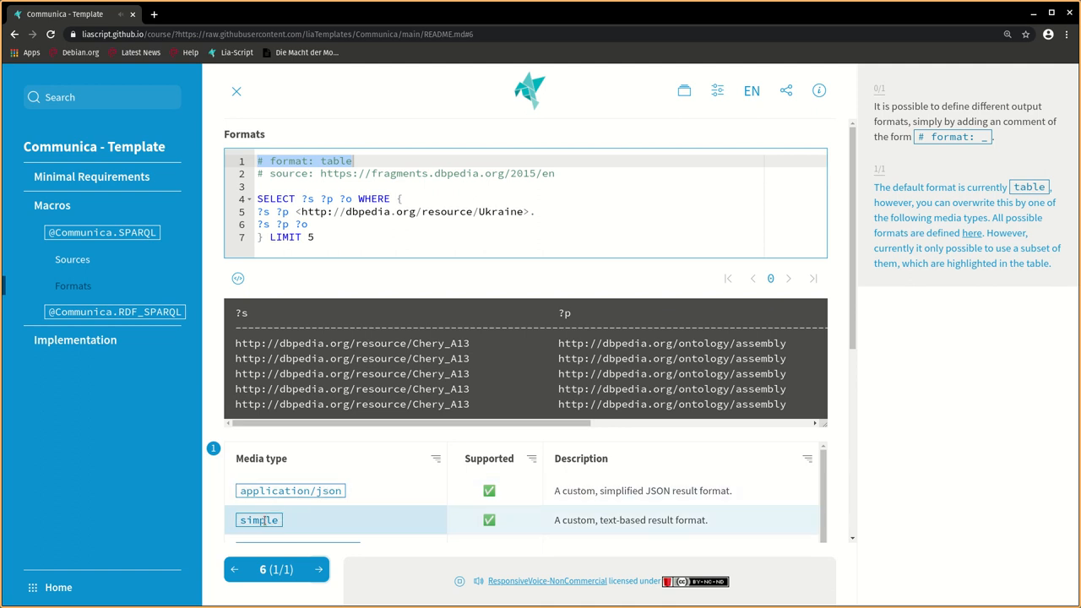
{"action": "double_click", "coordinate": [258, 520]}
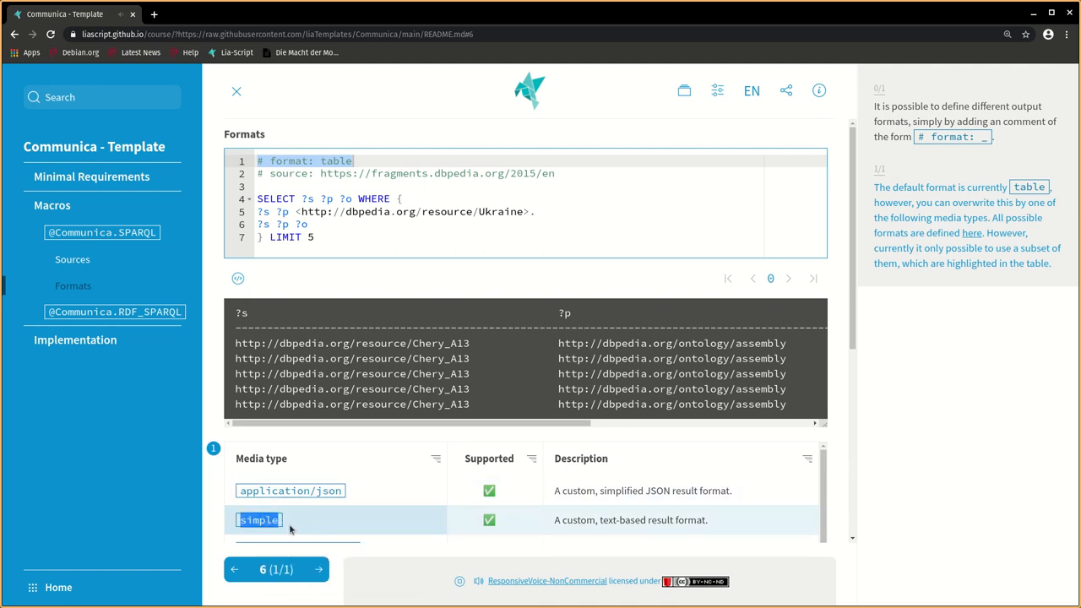
{"action": "right_click", "coordinate": [337, 161]}
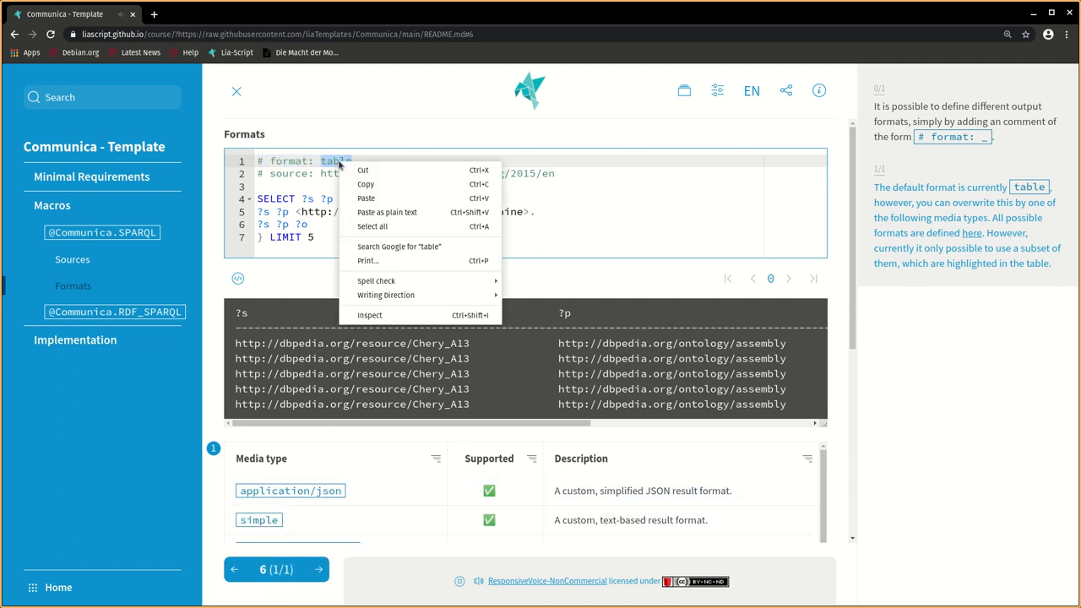
{"action": "type", "text": "simple"}
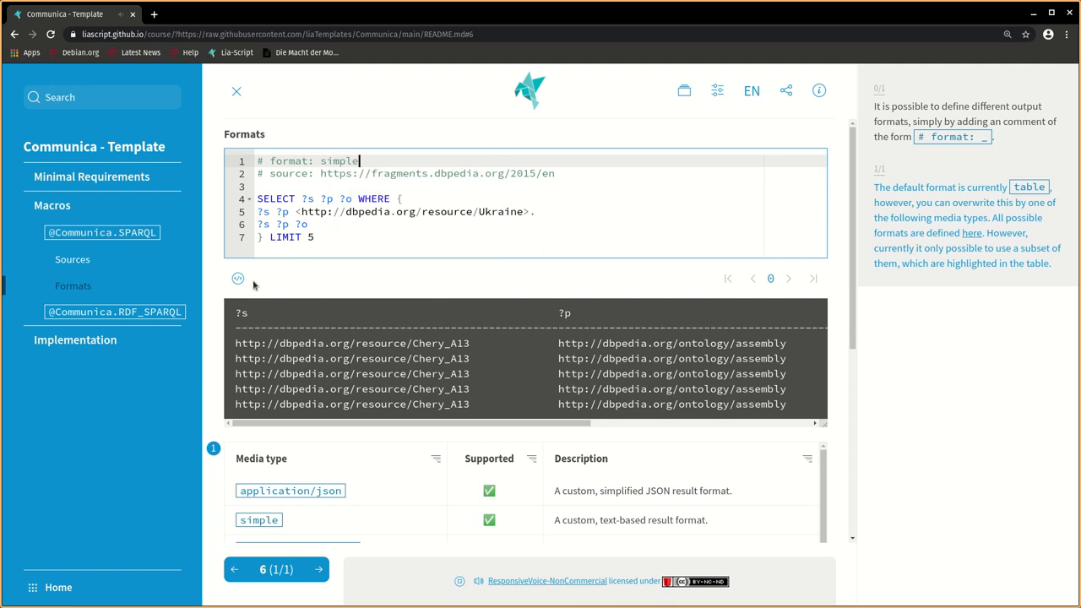
{"action": "left_click", "coordinate": [788, 278]}
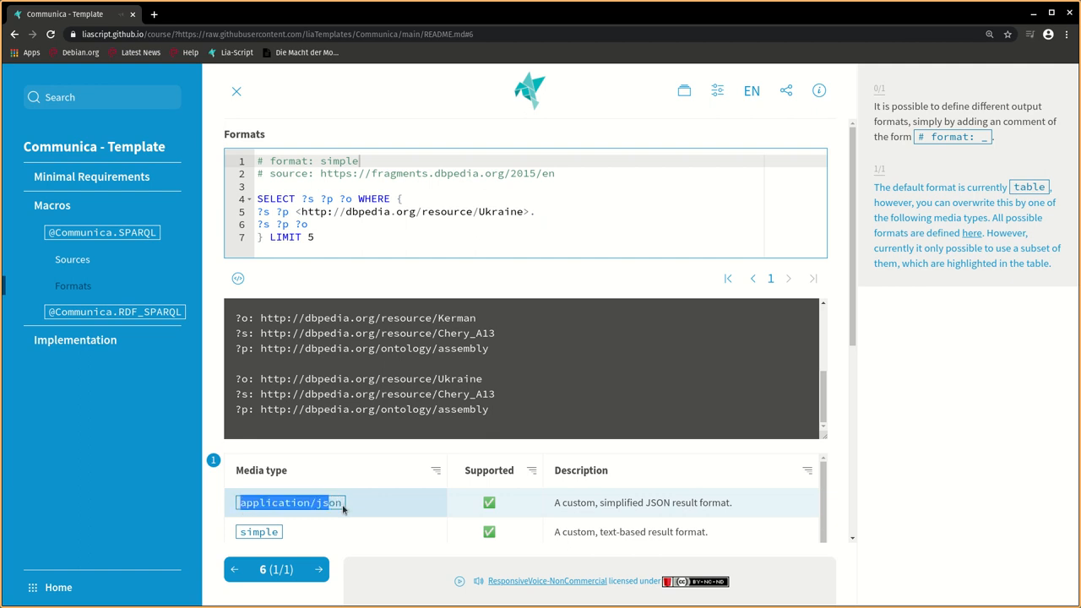
Rerun the Formats query with the 'application/json' output format
{"action": "right_click", "coordinate": [291, 504]}
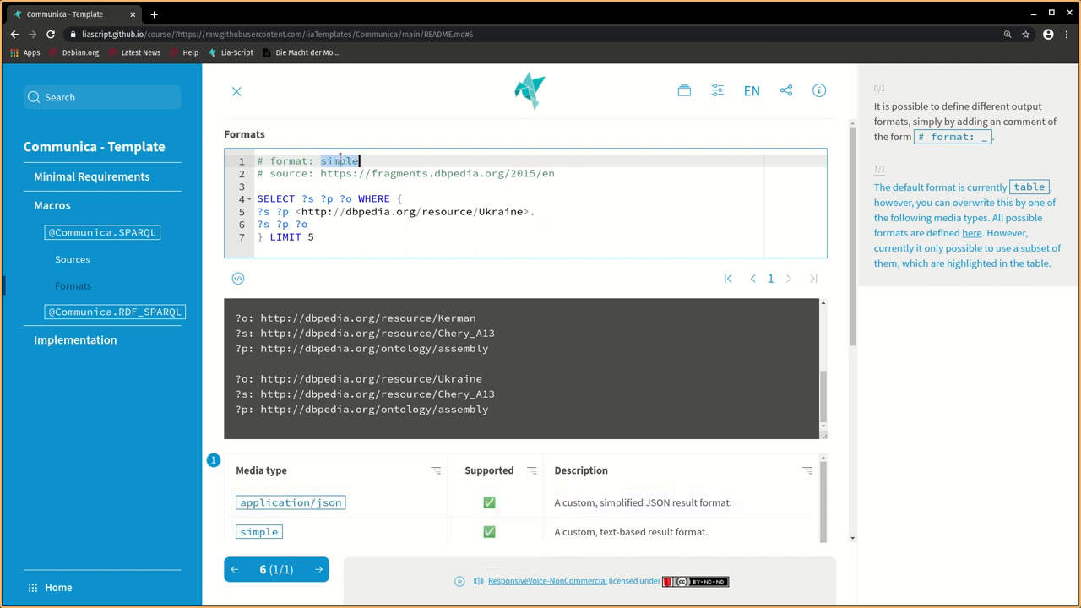
{"action": "type", "text": "application/json"}
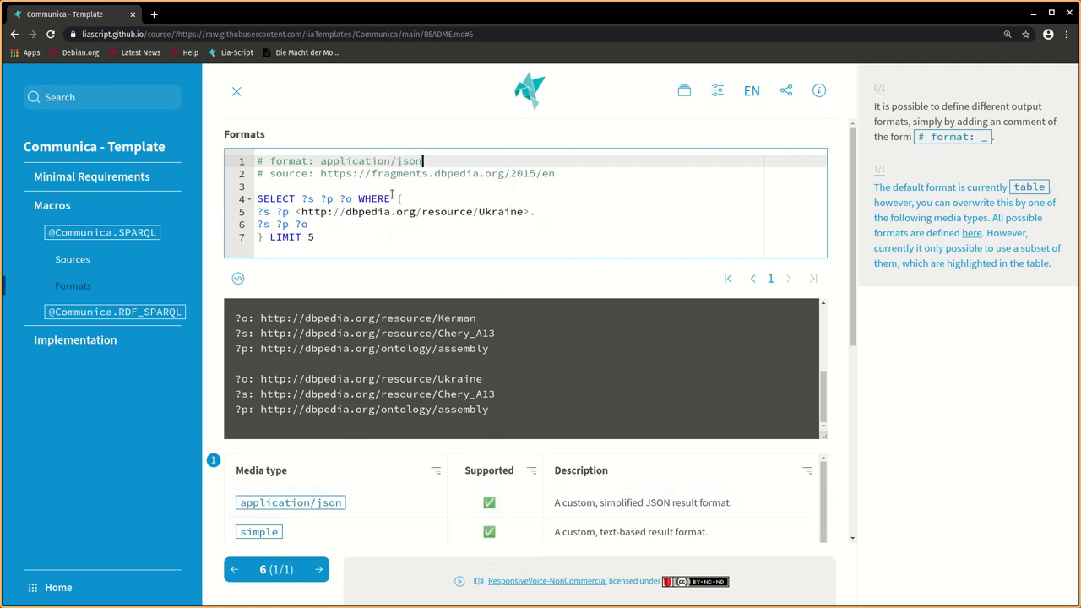
{"action": "left_click", "coordinate": [787, 279]}
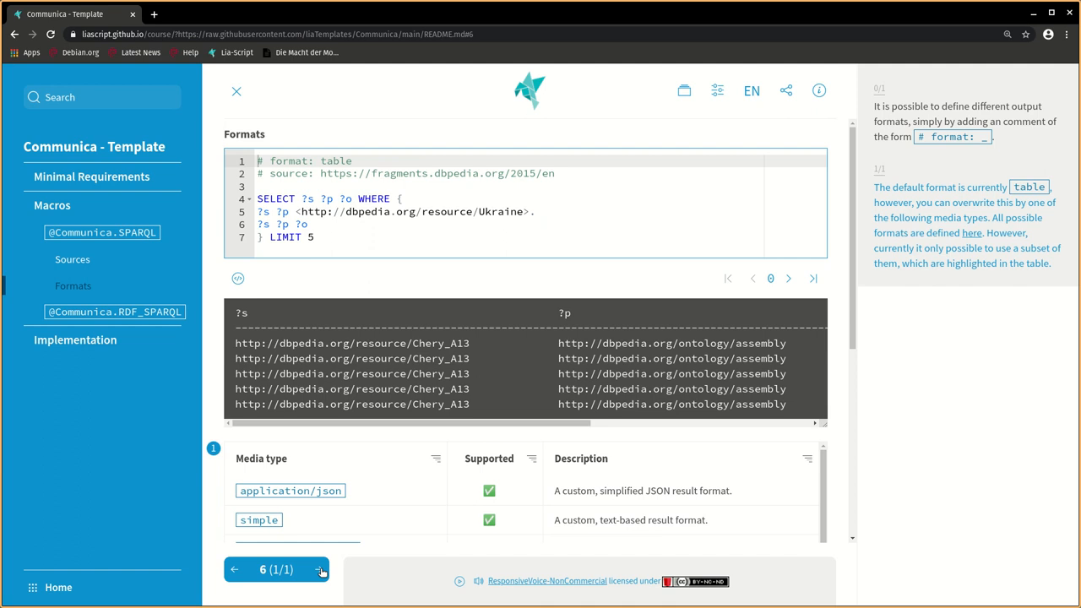
Show the RDF_SPARQL slide's Turtle data block and its SPARQL query with example.org results
{"action": "left_click", "coordinate": [319, 570]}
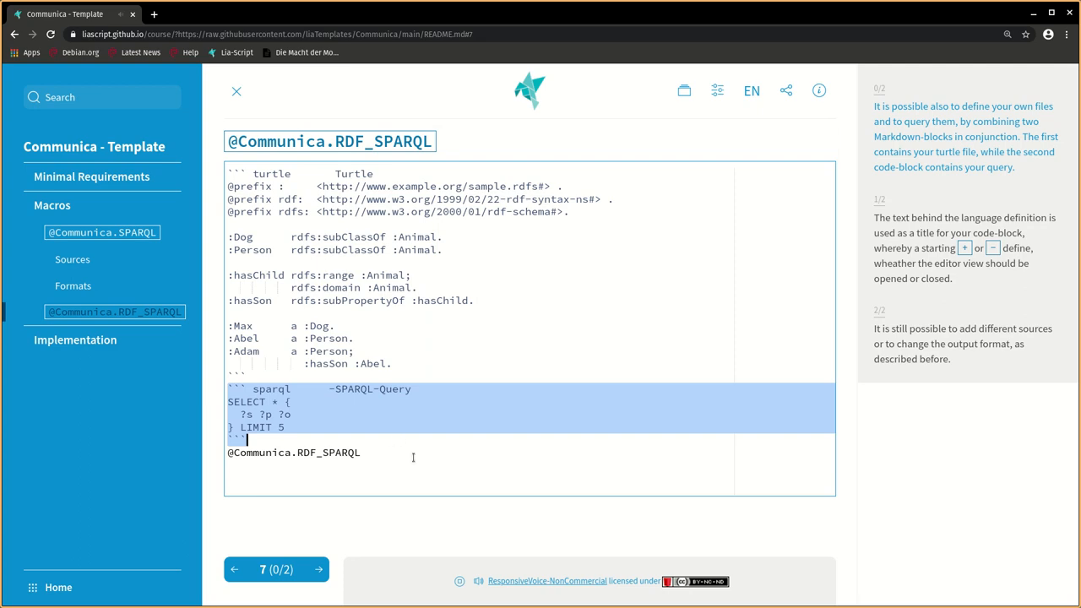
{"action": "mouse_move", "coordinate": [320, 568]}
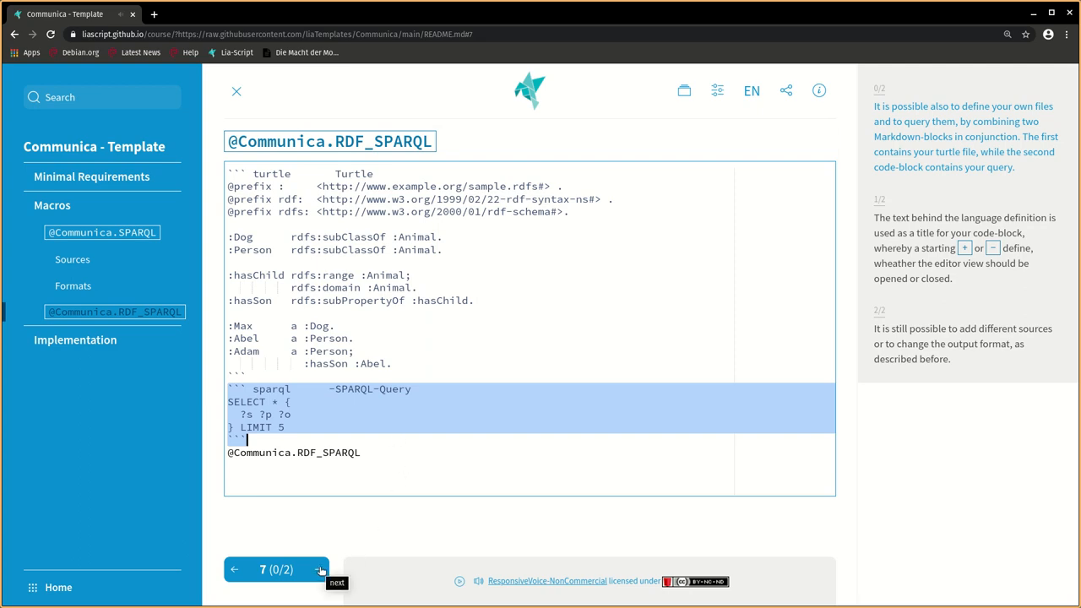
{"action": "left_click", "coordinate": [321, 569]}
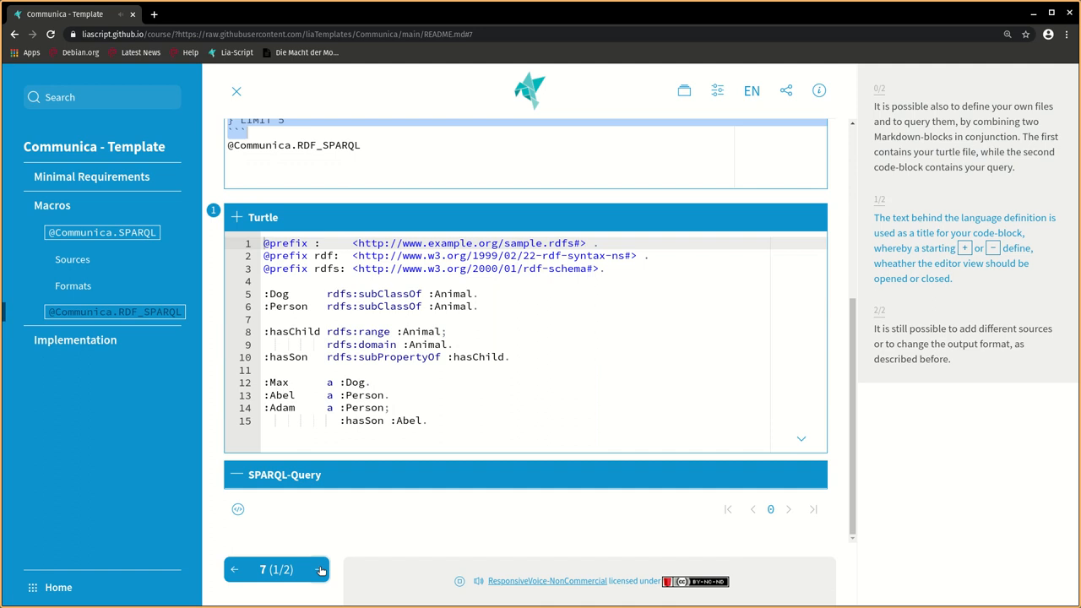
{"action": "mouse_move", "coordinate": [267, 221]}
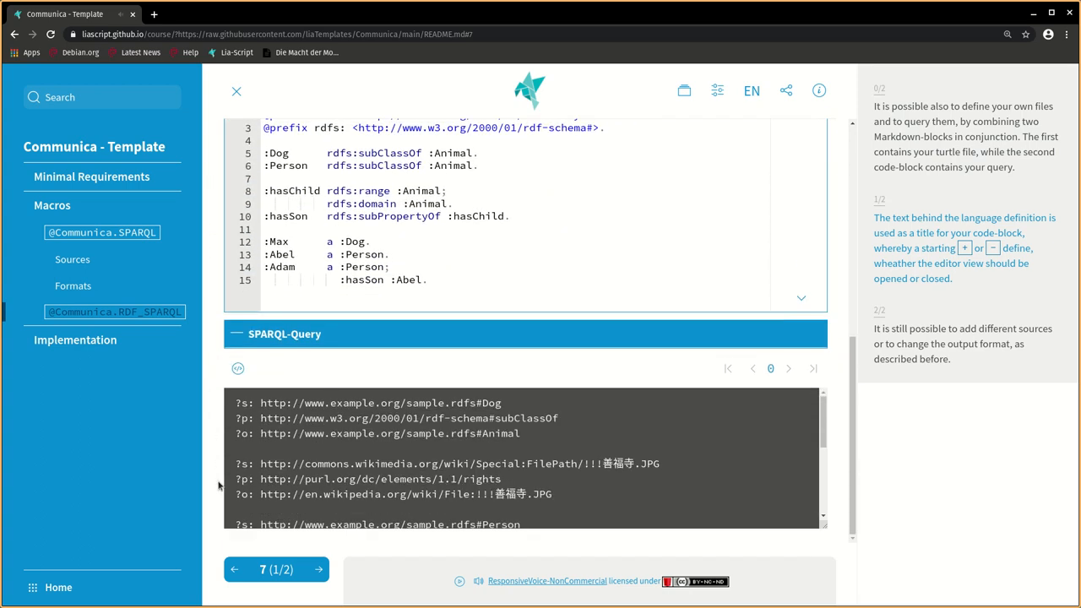
{"action": "left_click", "coordinate": [318, 567]}
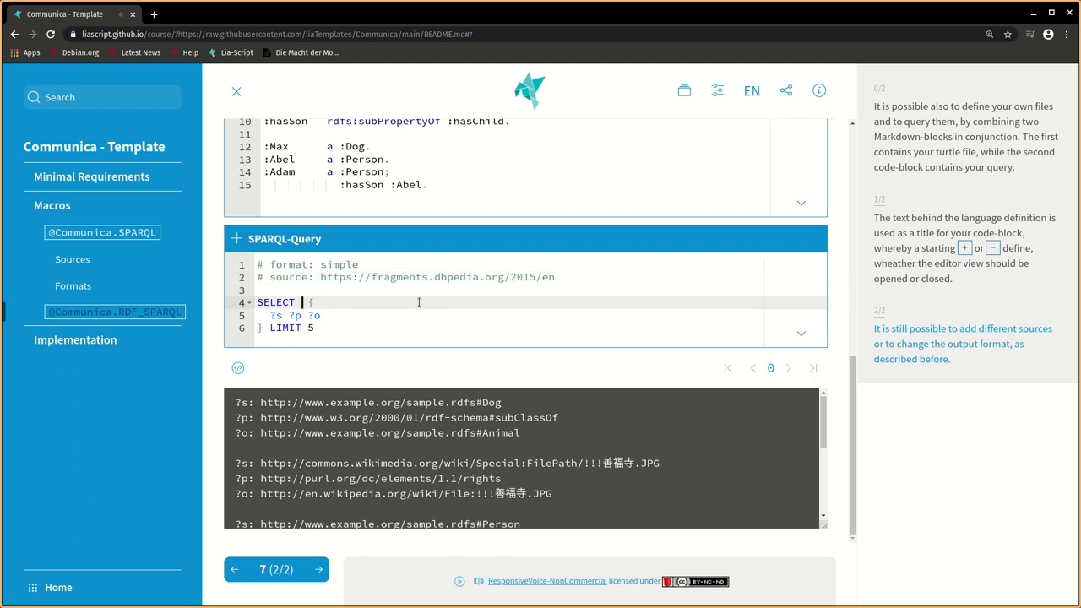
Run the RDF query selecting only ?s, then with LIMIT 50, and restore the previous version
{"action": "type", "text": "?s"}
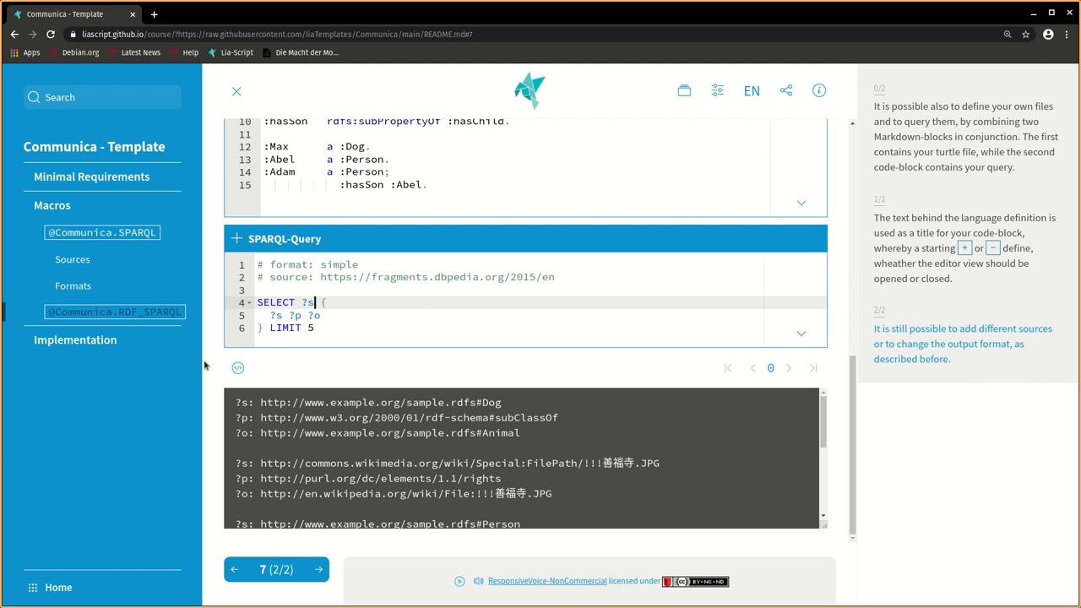
{"action": "left_click", "coordinate": [787, 368]}
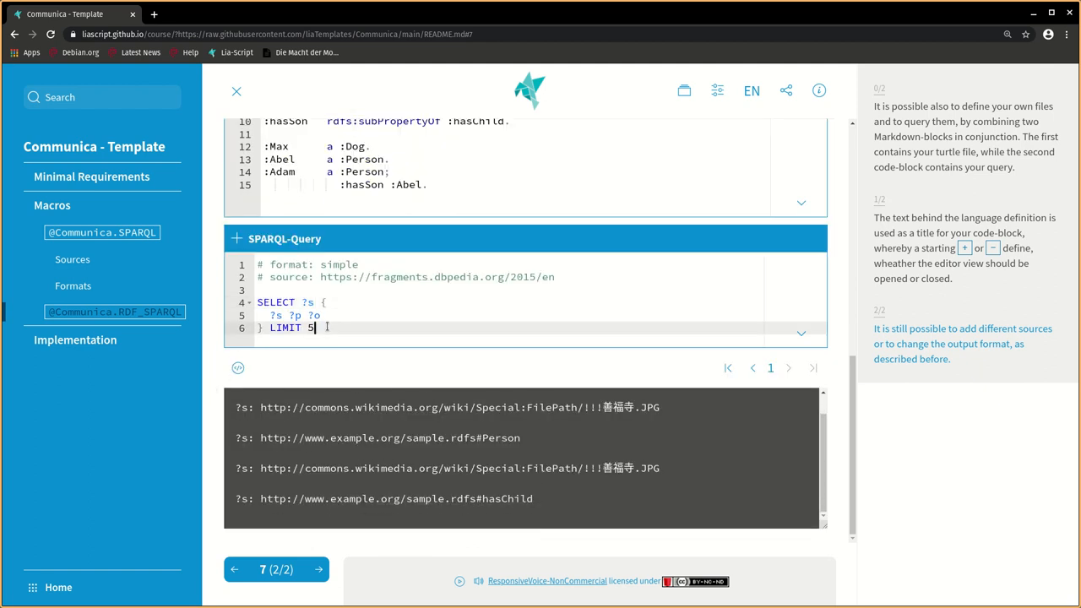
{"action": "type", "text": "0"}
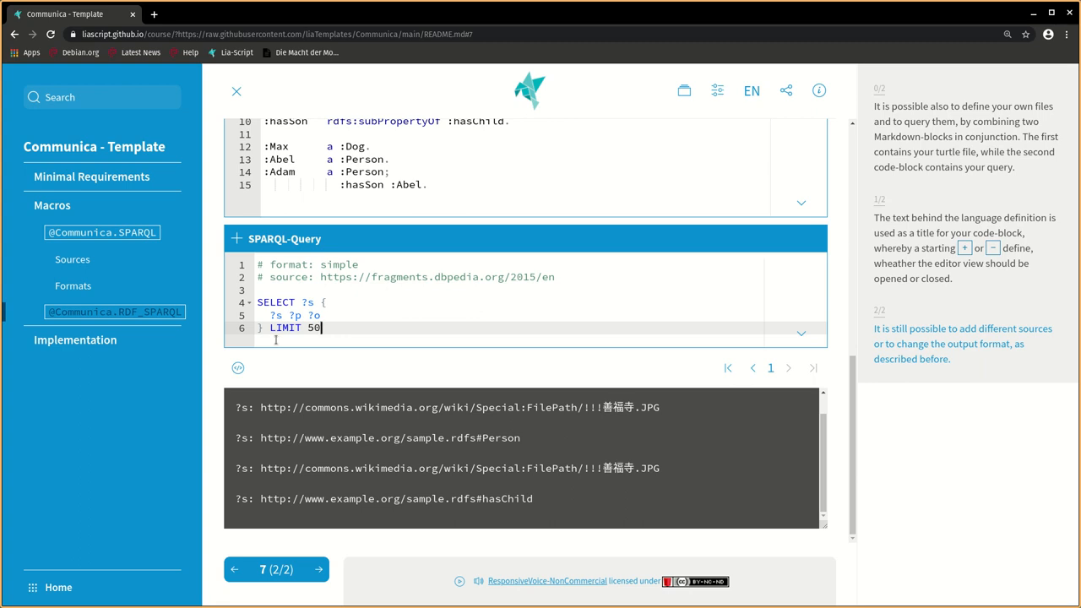
{"action": "left_click", "coordinate": [787, 368]}
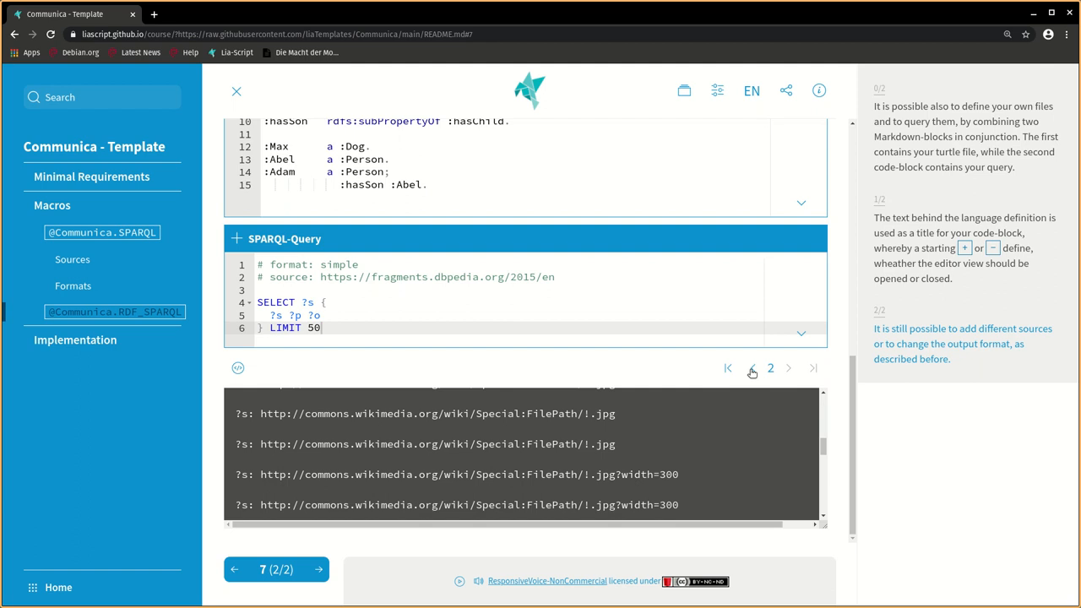
{"action": "left_click", "coordinate": [751, 368]}
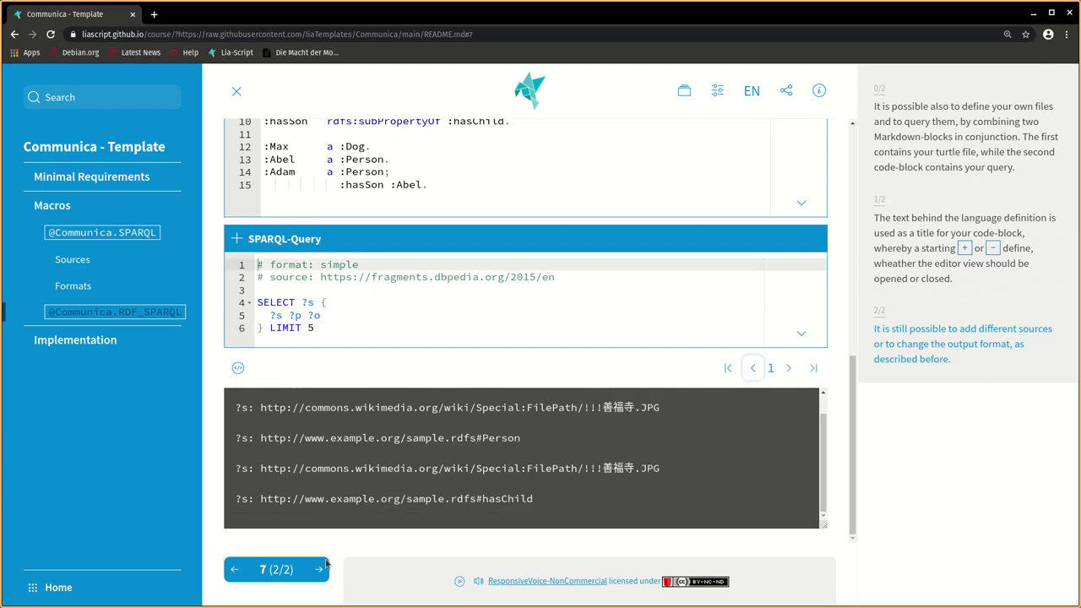
{"action": "left_click", "coordinate": [318, 569]}
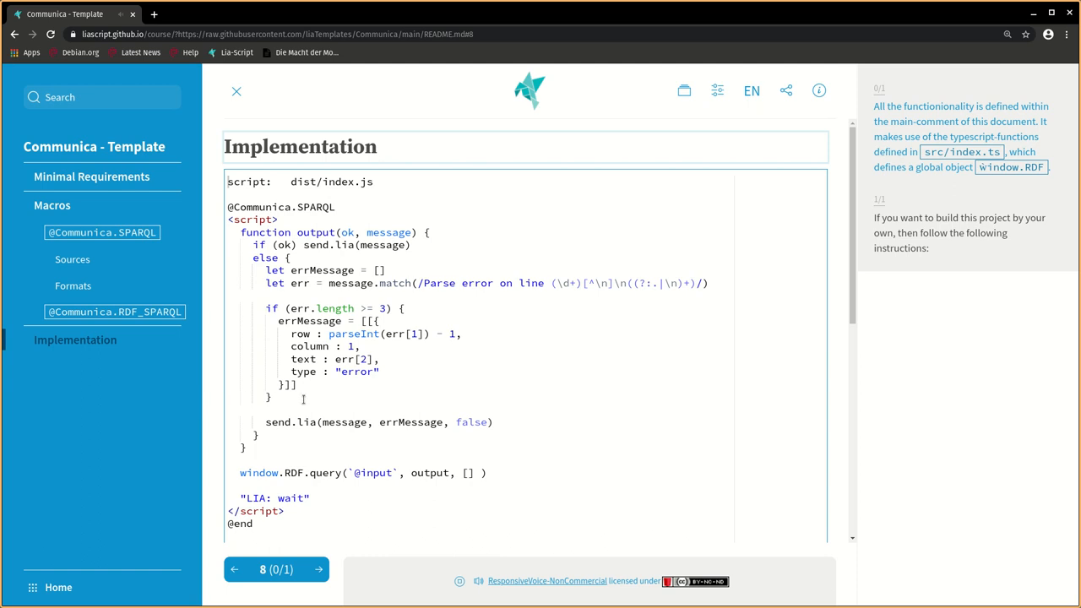
Scroll through the macro script and reveal the git clone and npm build commands
{"action": "scroll", "scroll_direction": "down", "scroll_amount": 3}
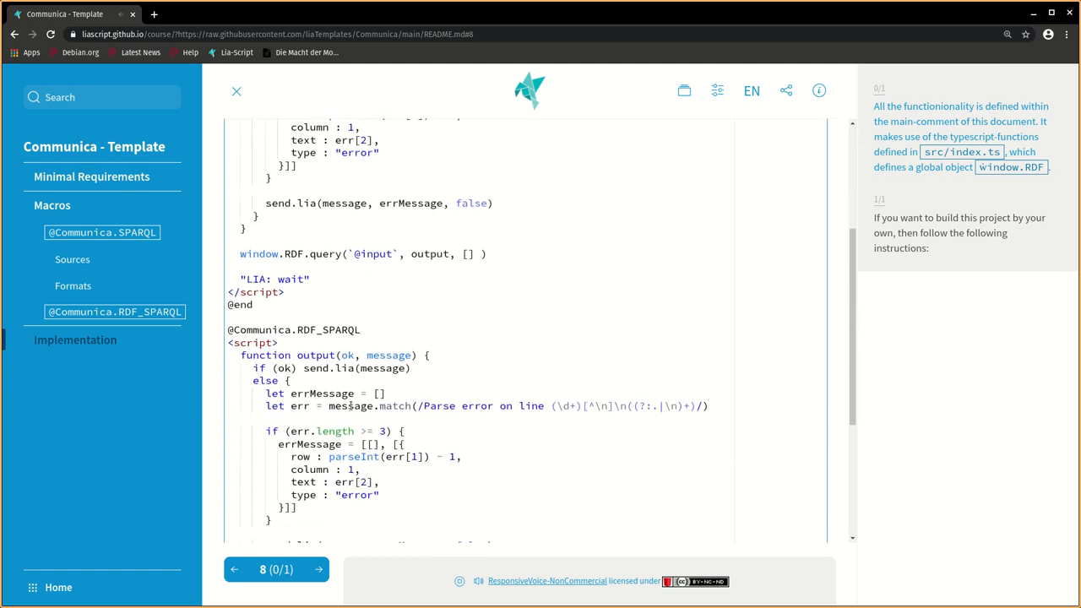
{"action": "scroll", "scroll_direction": "down", "scroll_amount": 3}
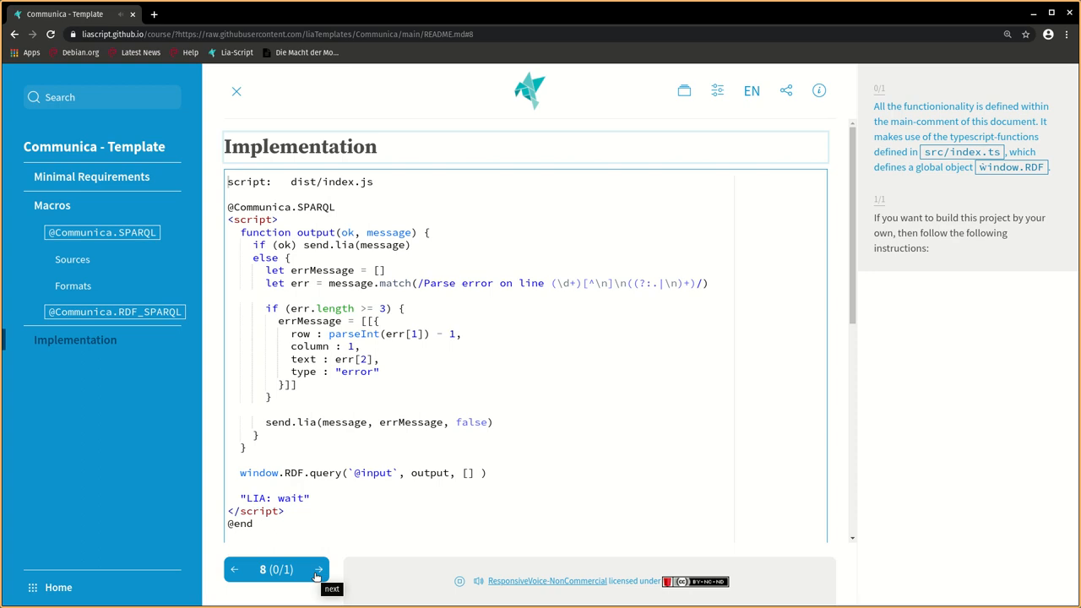
{"action": "left_click", "coordinate": [317, 567]}
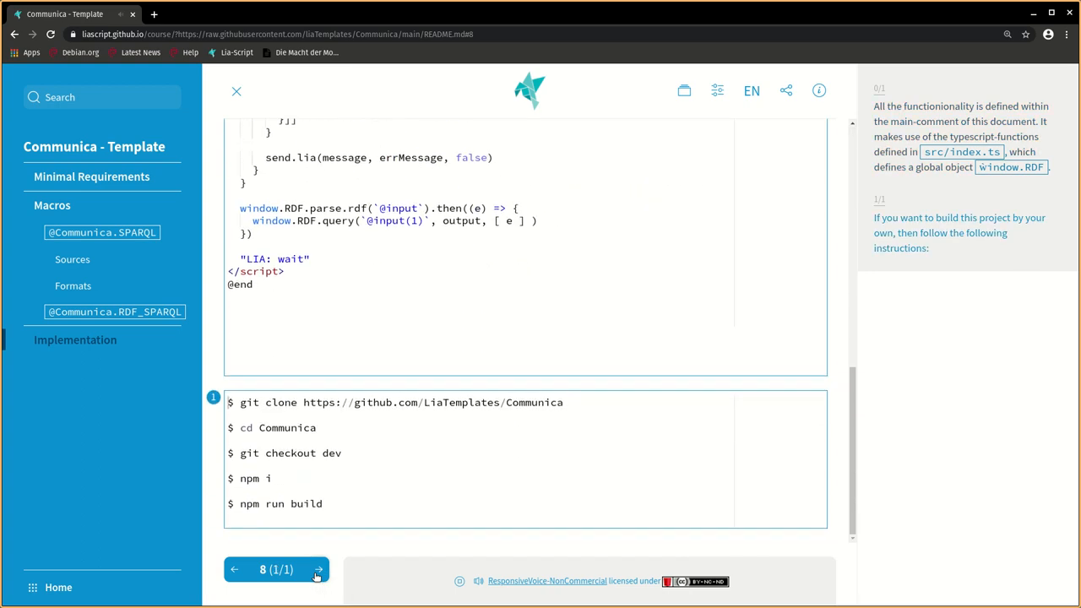